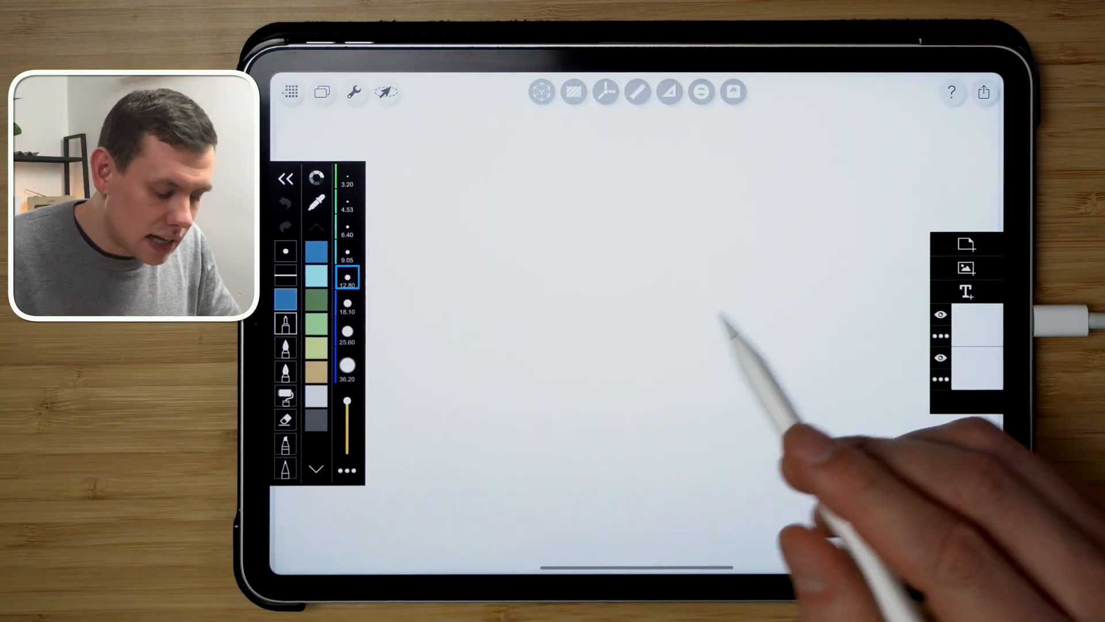
Show the house model's second saved Untitled view as a shaded solid, then share its views
{"action": "left_click", "coordinate": [800, 92]}
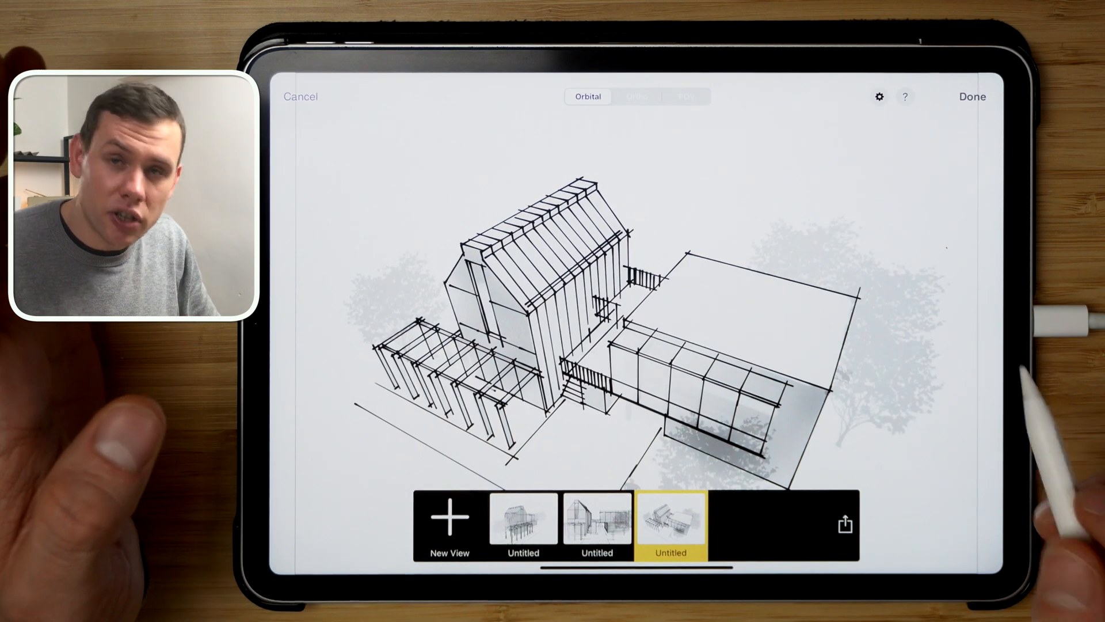
{"action": "left_click", "coordinate": [597, 520]}
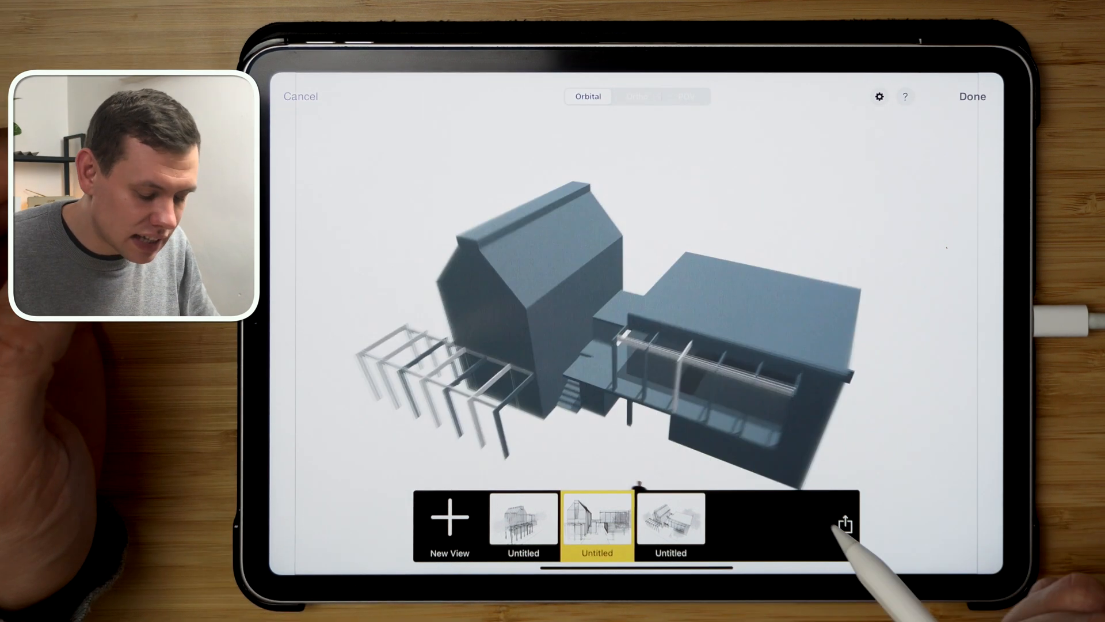
{"action": "left_click", "coordinate": [523, 521]}
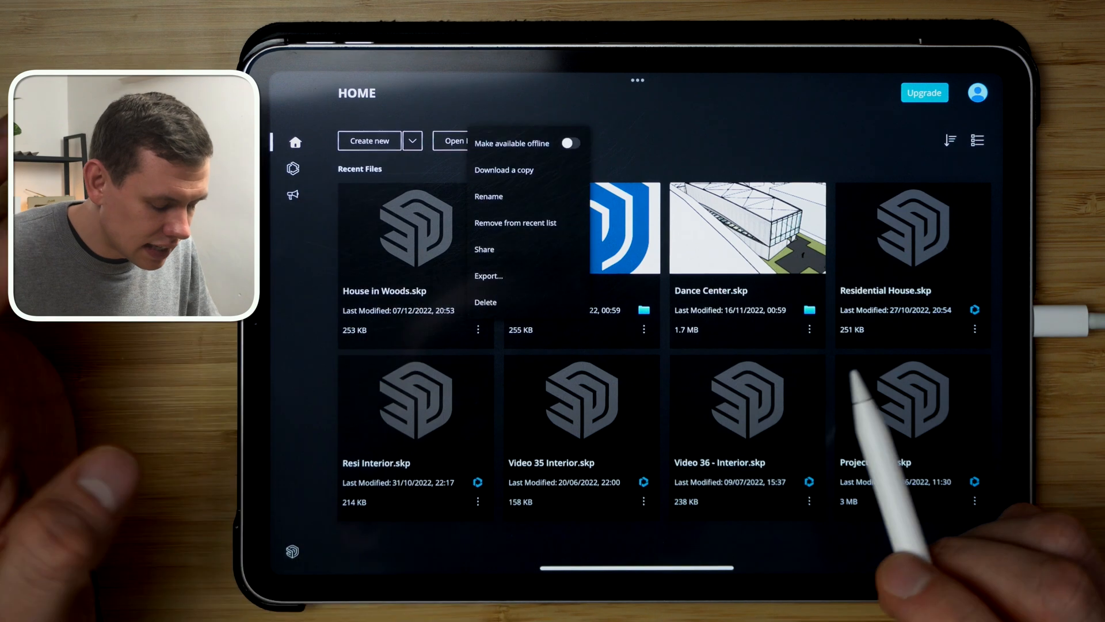
Export the House in Woods model from SketchUp as a Pixar USDZ file
{"action": "left_click", "coordinate": [487, 276]}
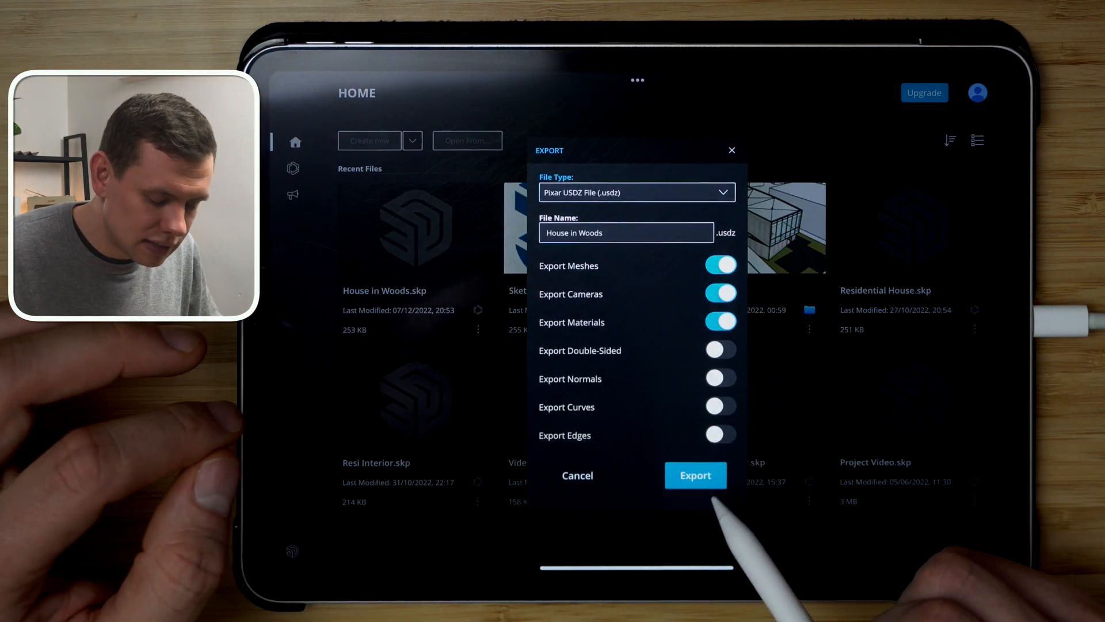
{"action": "left_click", "coordinate": [694, 475]}
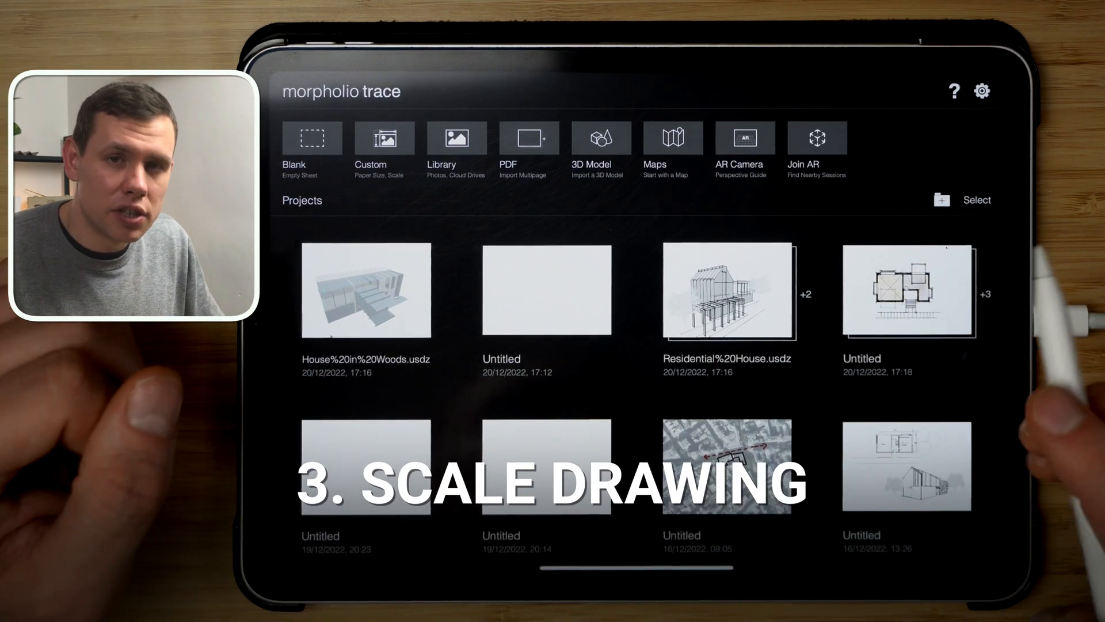
Open the floor plan project and calibrate its drawing scale to an entered length of 20 m
{"action": "left_click", "coordinate": [908, 292]}
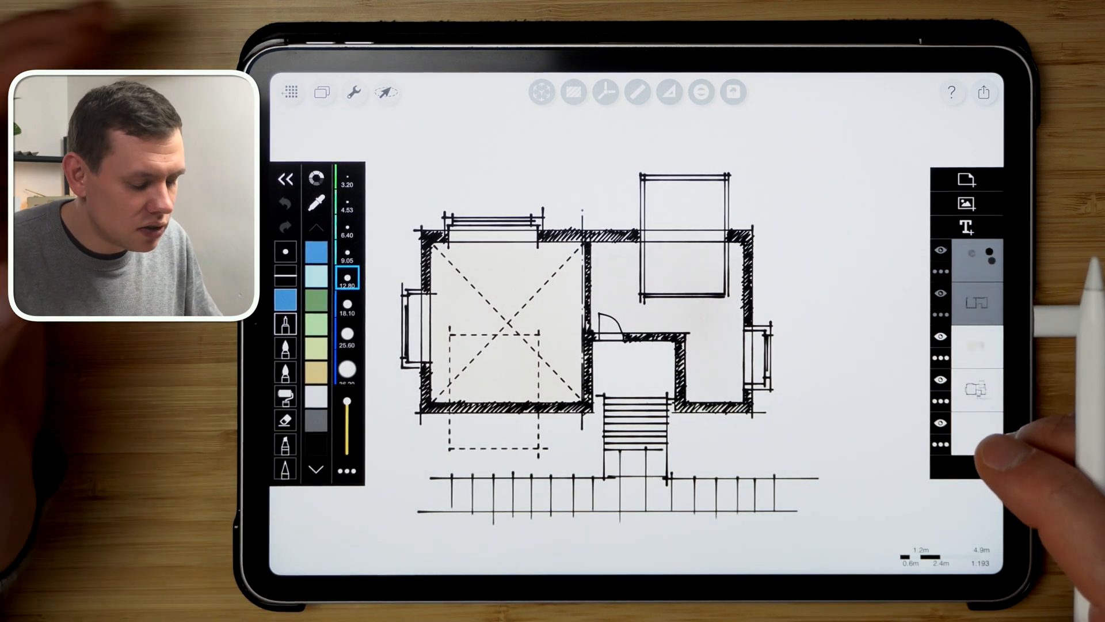
{"action": "left_click", "coordinate": [352, 92]}
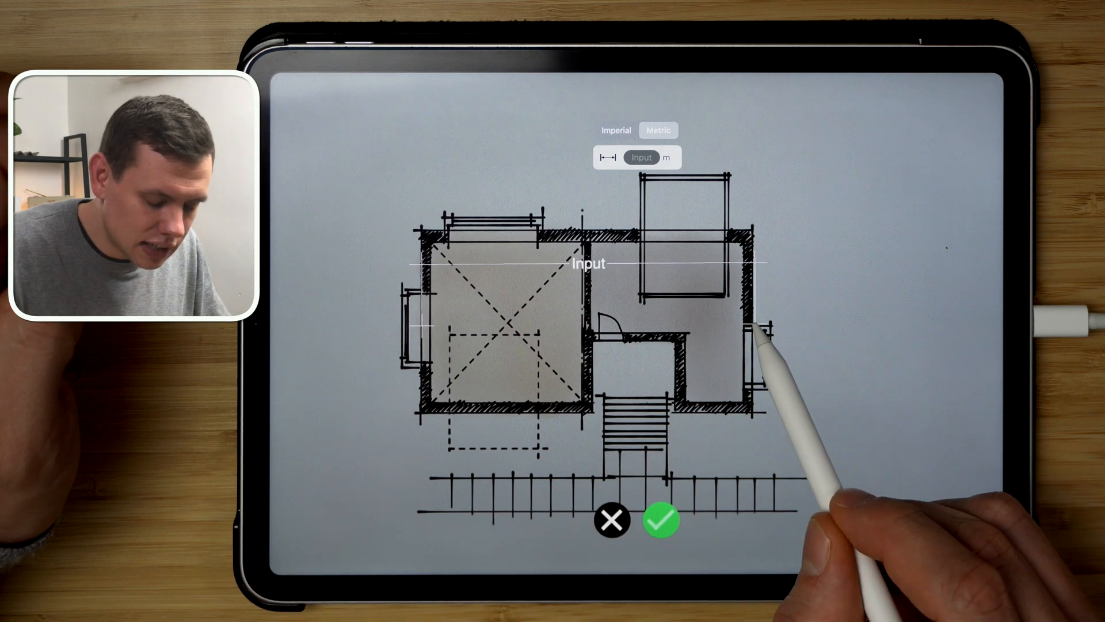
{"action": "left_click", "coordinate": [641, 157]}
{"action": "type", "text": "20"}
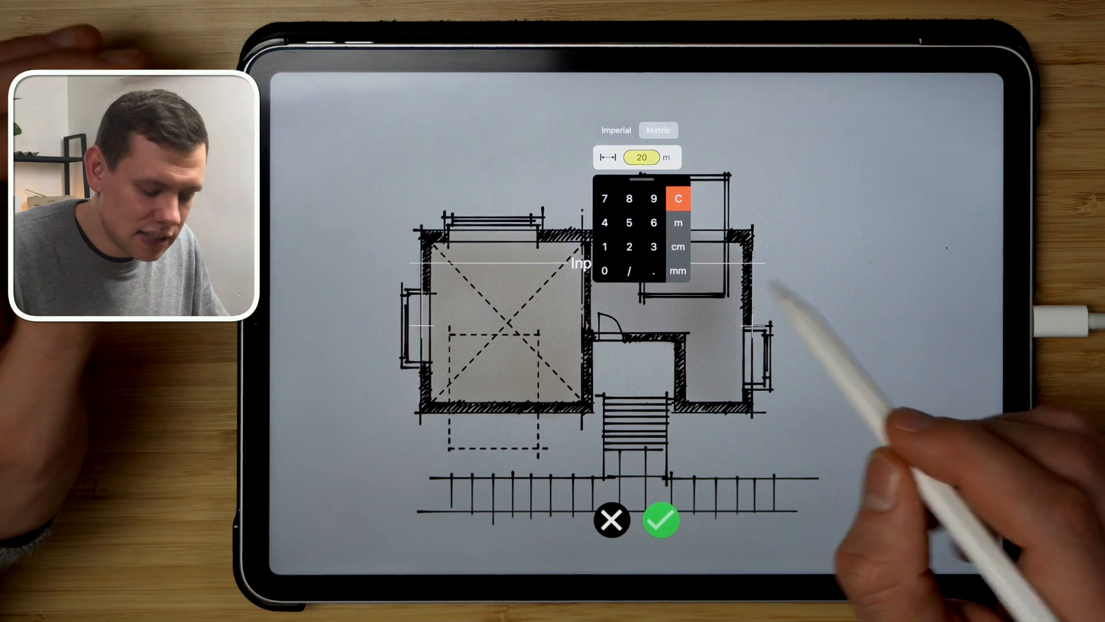
{"action": "left_click", "coordinate": [662, 521]}
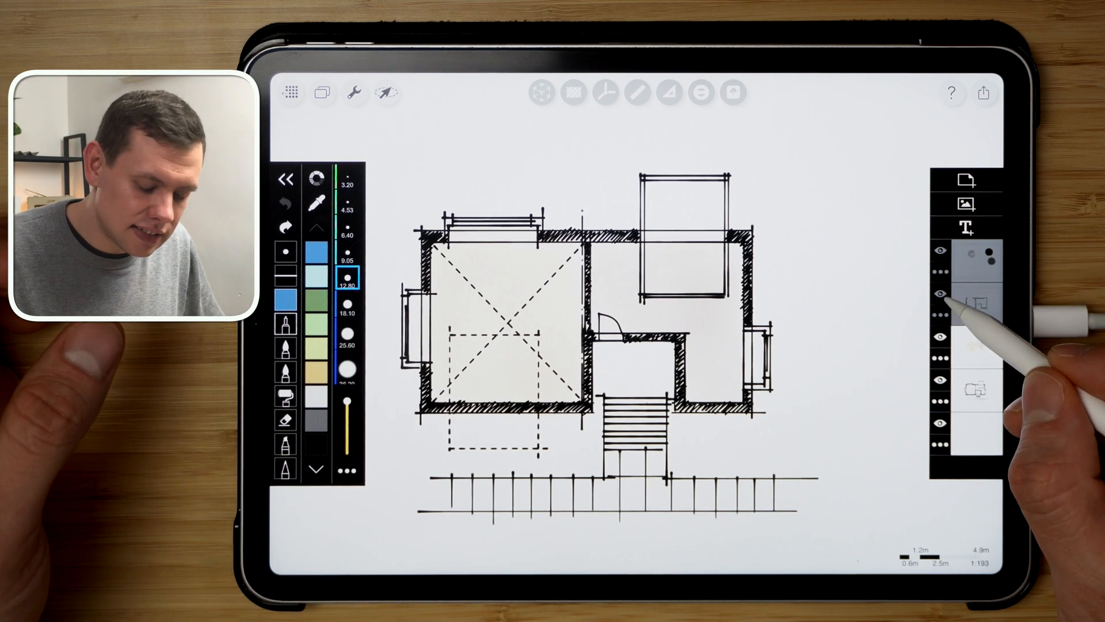
Hide or show the second layer in the floor plan's layers panel
{"action": "left_click", "coordinate": [976, 292]}
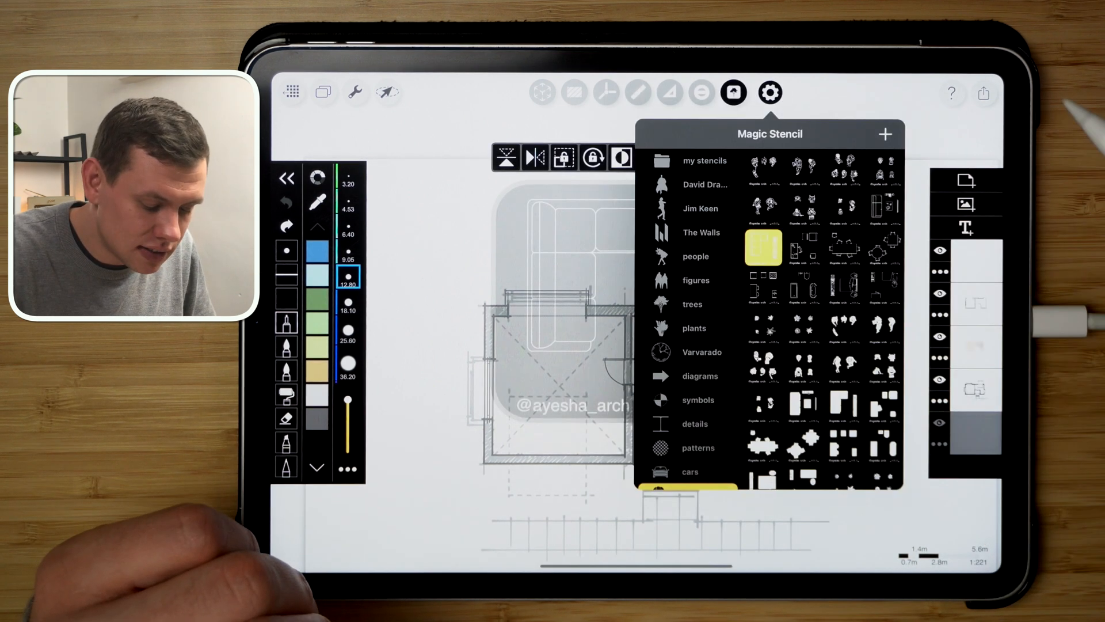
Stamp a tree from the Trees stencils above the plan, then browse the interiors stencils
{"action": "left_click", "coordinate": [691, 304]}
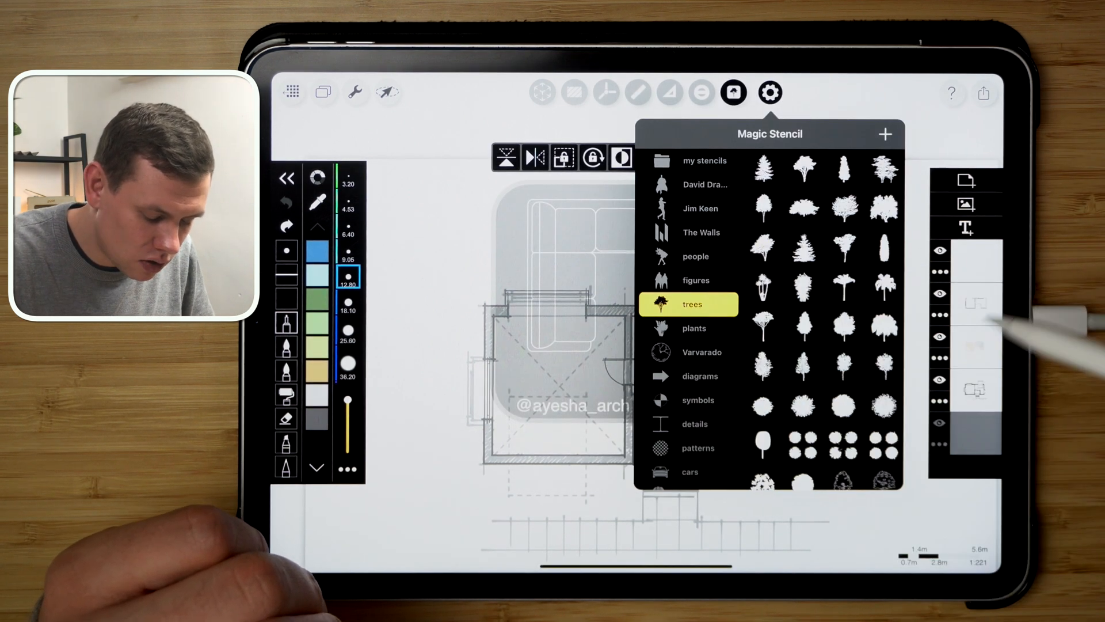
{"action": "left_click", "coordinate": [843, 346]}
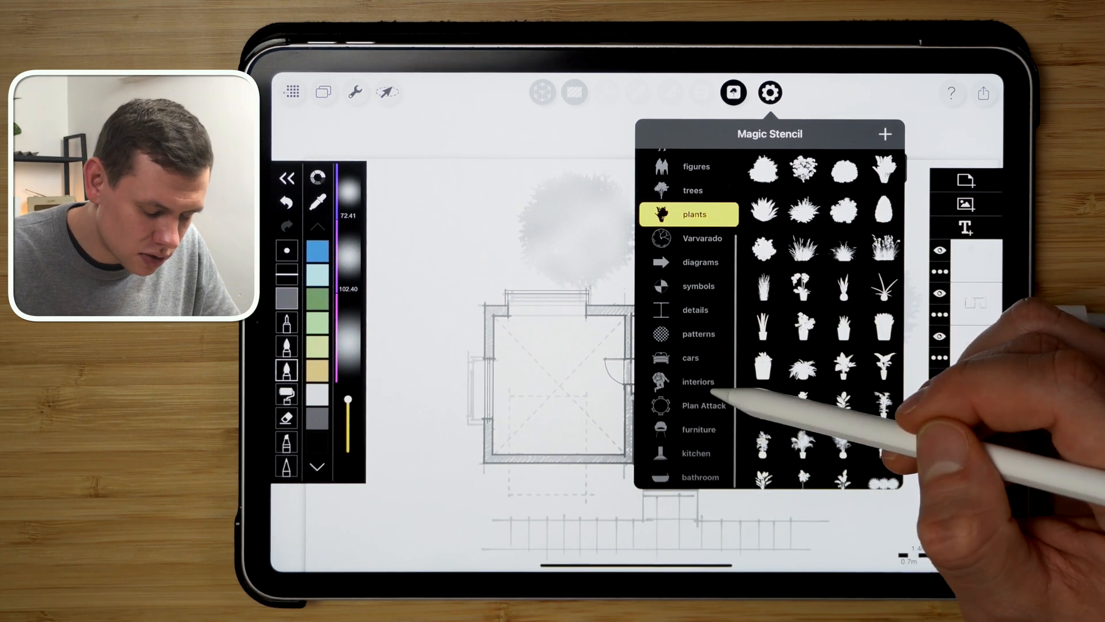
{"action": "left_click", "coordinate": [698, 381]}
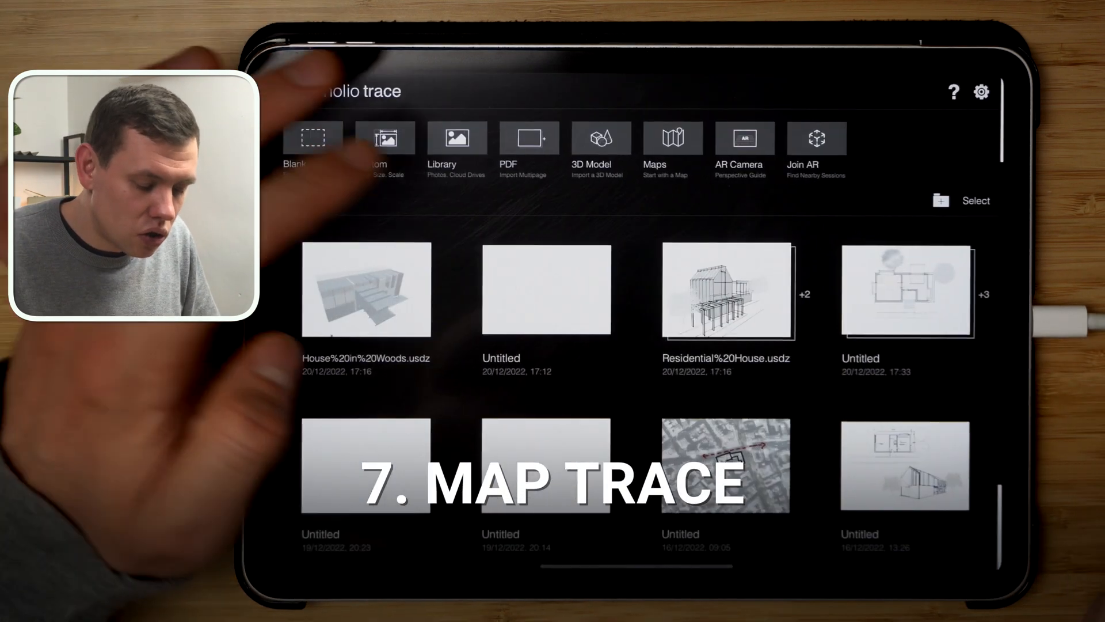
Start a new sheet over a satellite map of London as the underlay
{"action": "left_click", "coordinate": [671, 137]}
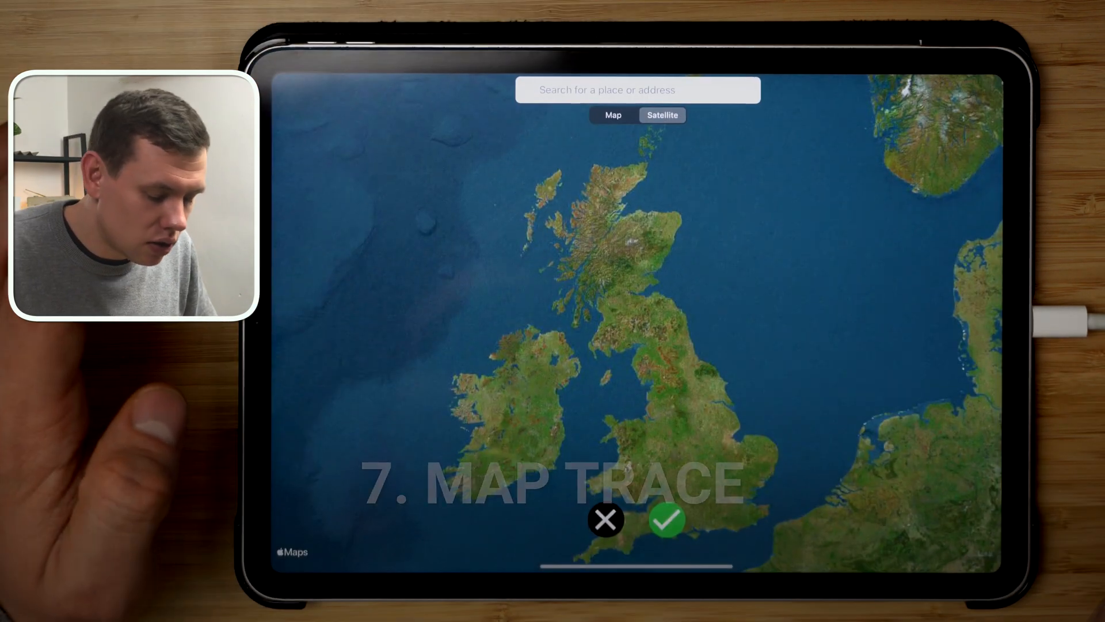
{"action": "type", "text": "London"}
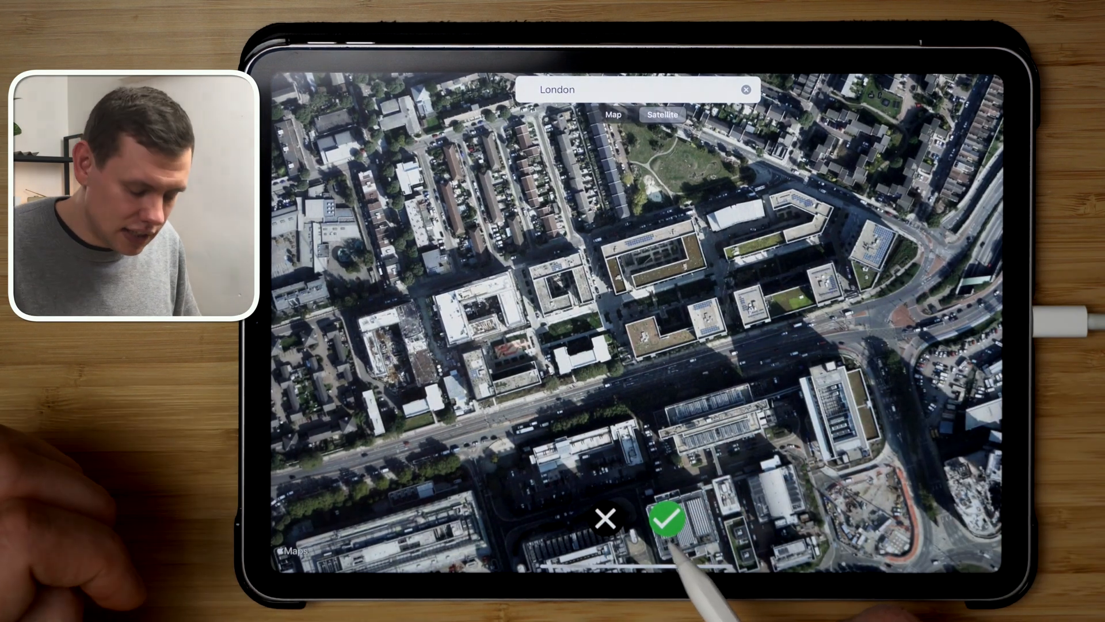
{"action": "left_click", "coordinate": [668, 521]}
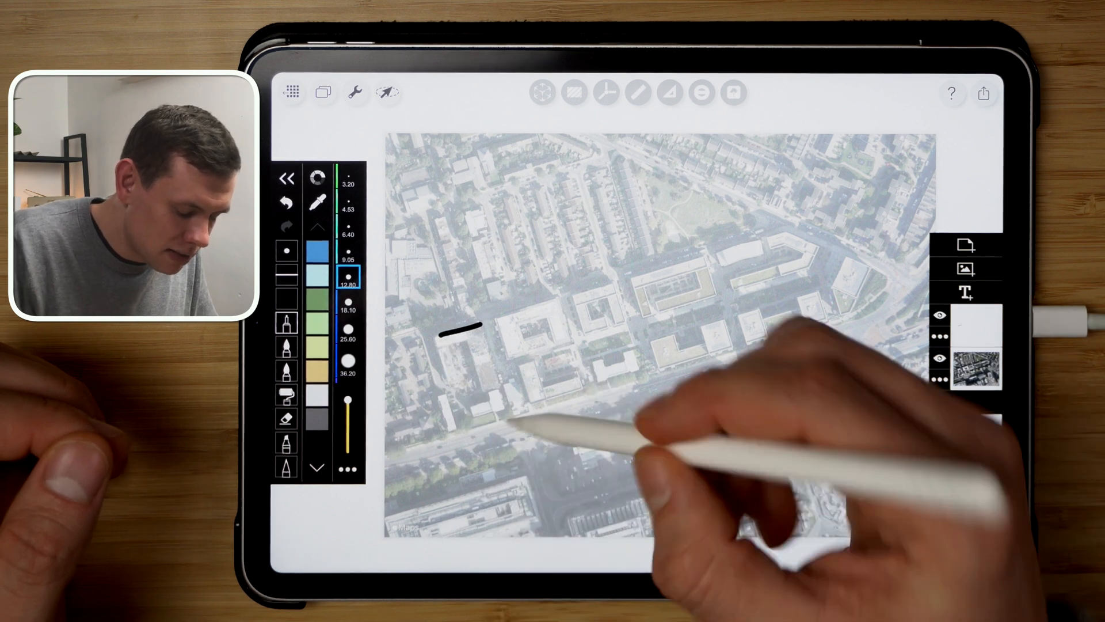
Trace a building block edge on the London map and start measuring the outlines
{"action": "left_click_drag", "start_coordinate": [444, 324], "coordinate": [508, 416]}
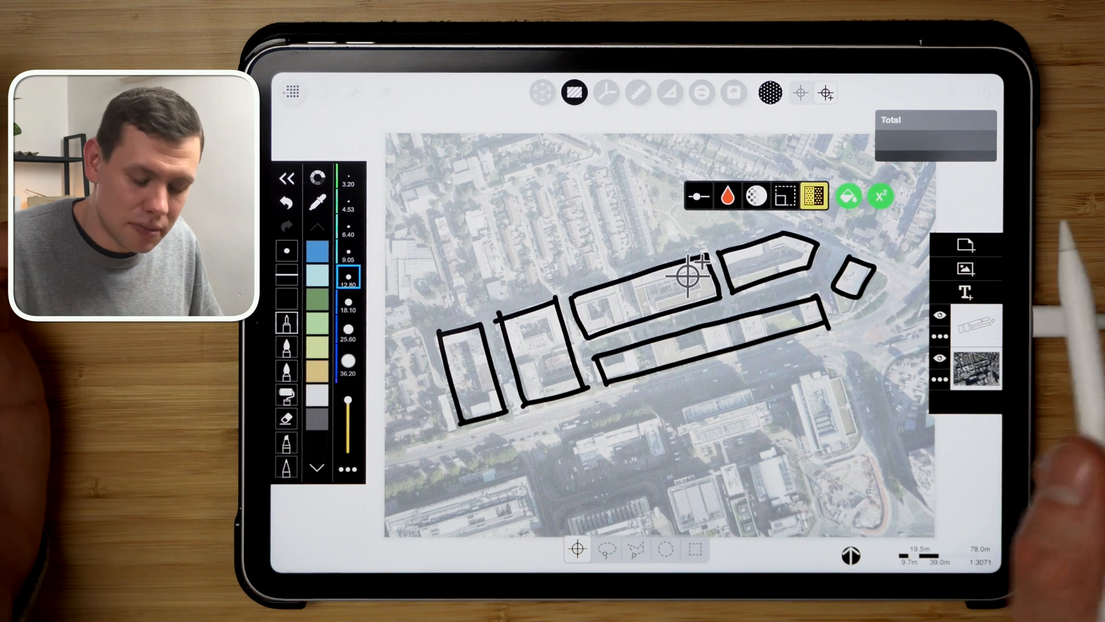
{"action": "left_click", "coordinate": [666, 288]}
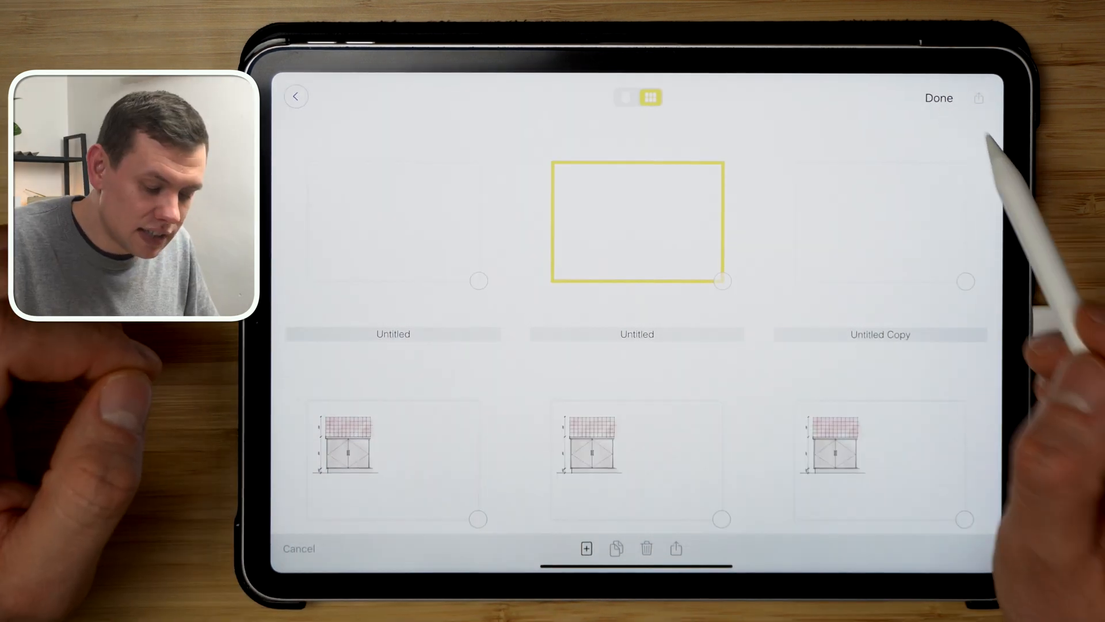
Open Multipage Export for all sheets, set to PDF at best quality
{"action": "left_click", "coordinate": [979, 97]}
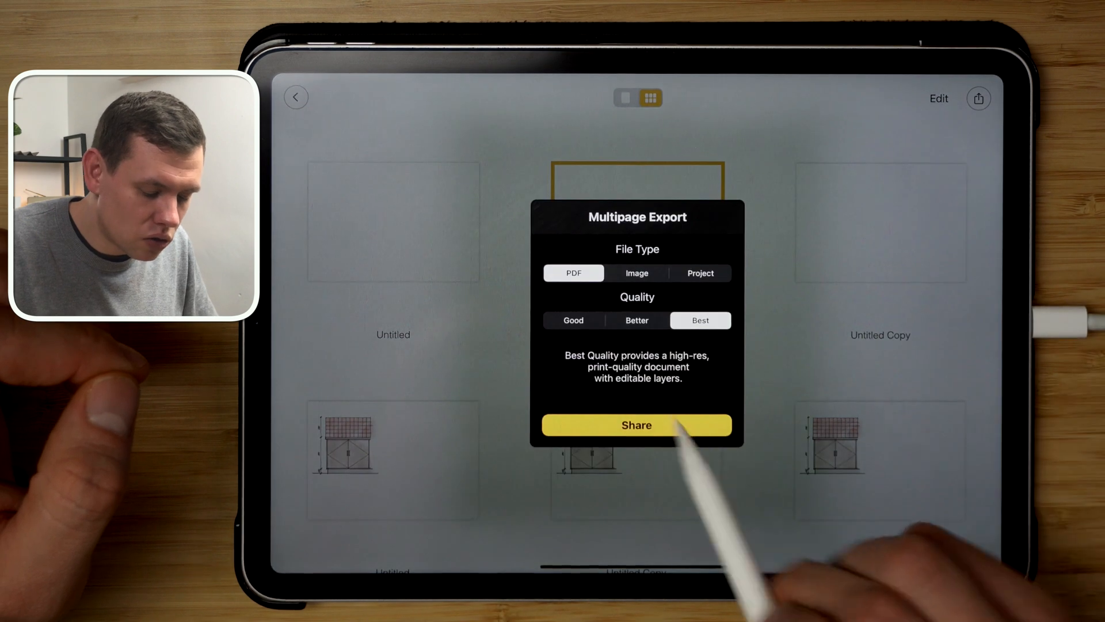